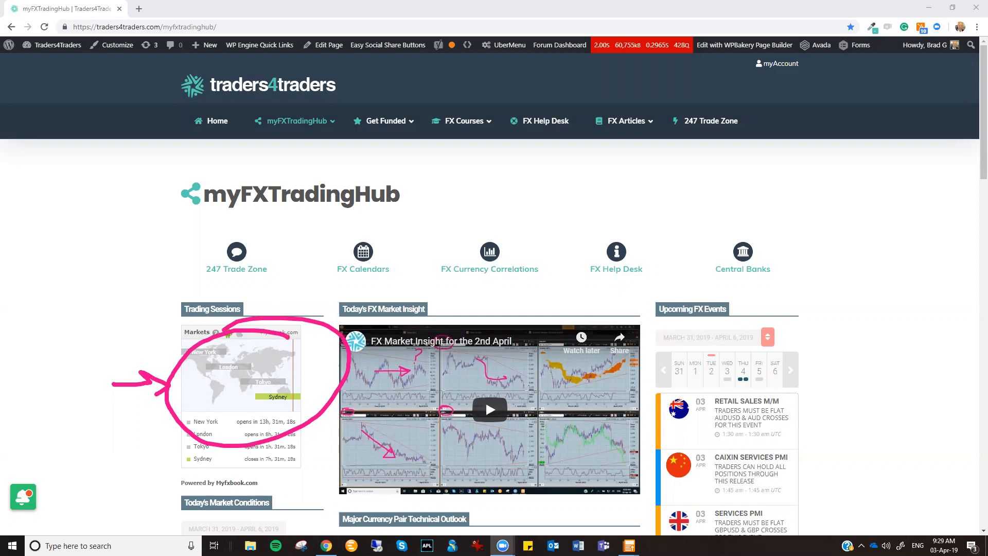
Scroll down from the Trading Sessions map to the Today's Market Conditions heading.
scroll("down", 3)
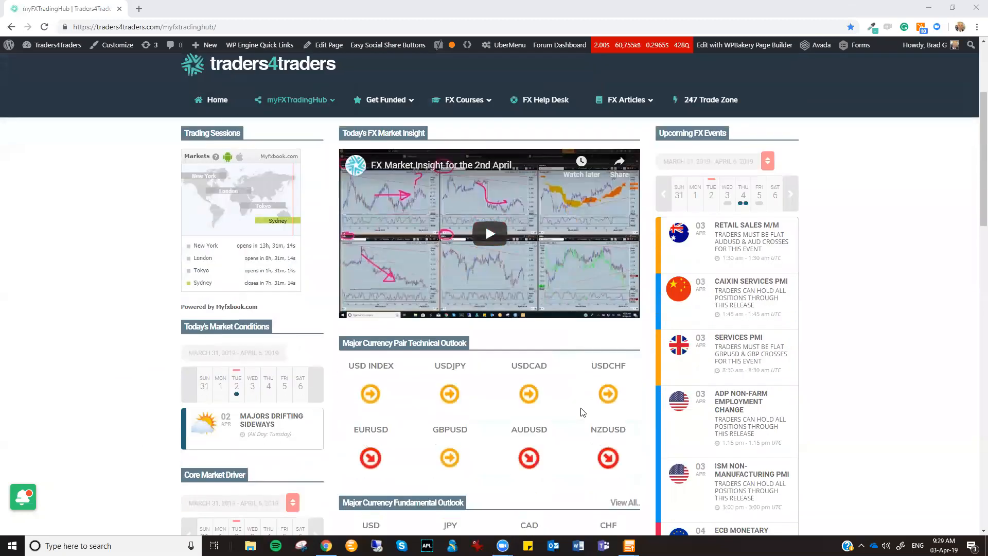
scroll("down", 3)
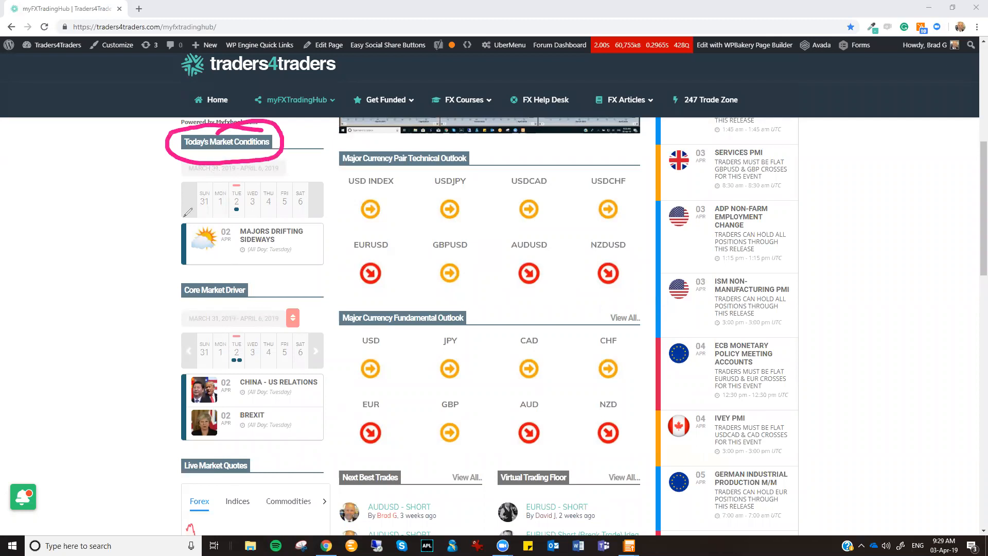
Draw pen arrows pointing at the Majors Drifting Sideways market condition entry.
left_click_drag(94, 241, 157, 241)
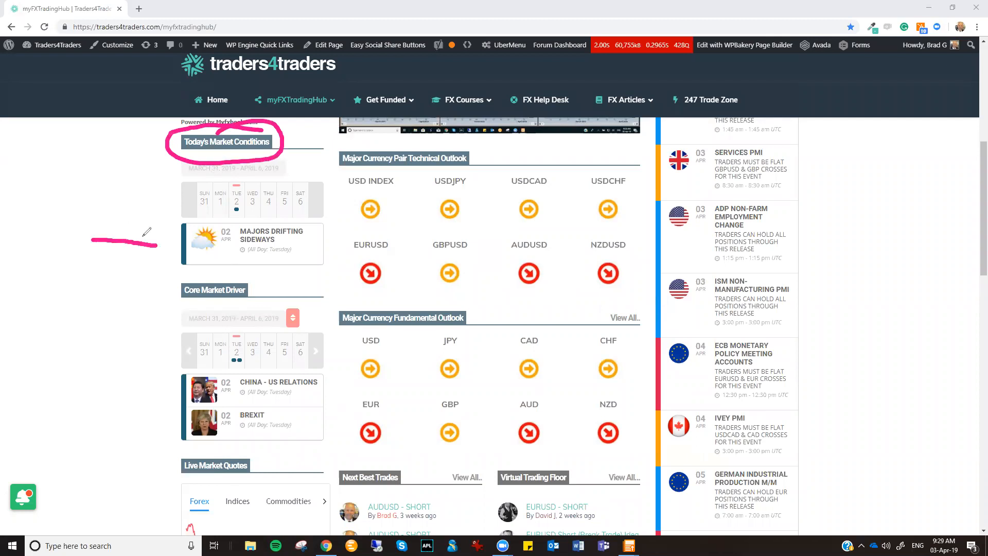
left_click_drag(95, 239, 167, 240)
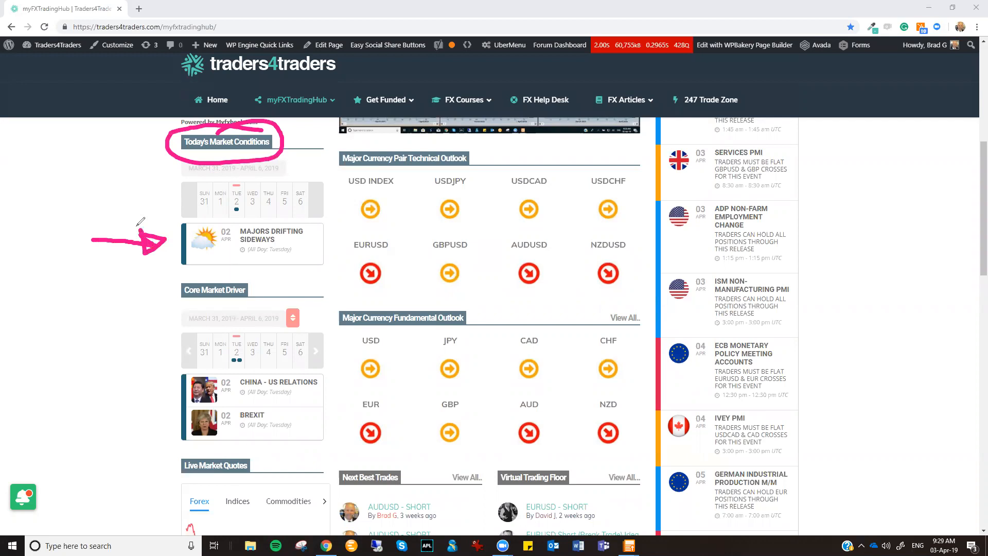
mouse_move(323, 214)
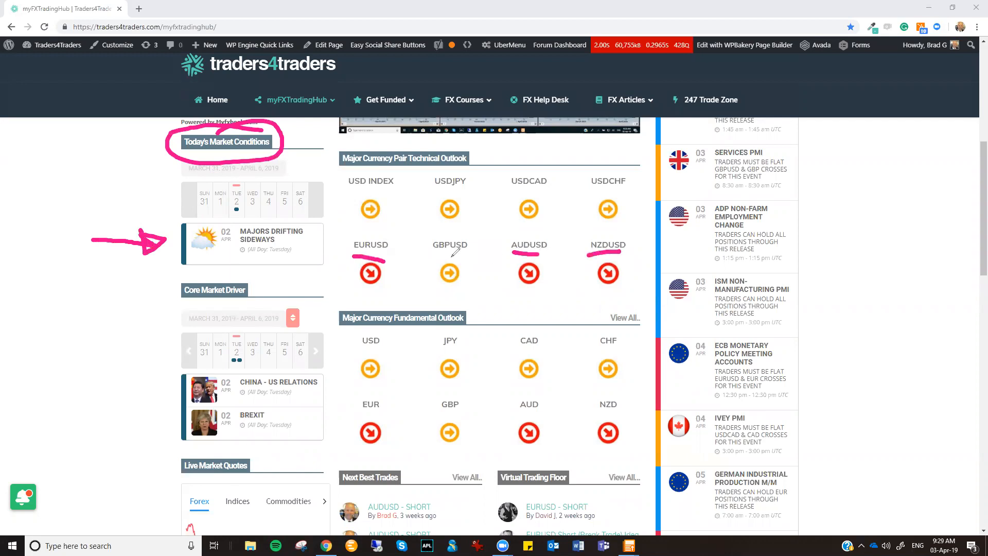
mouse_move(398, 201)
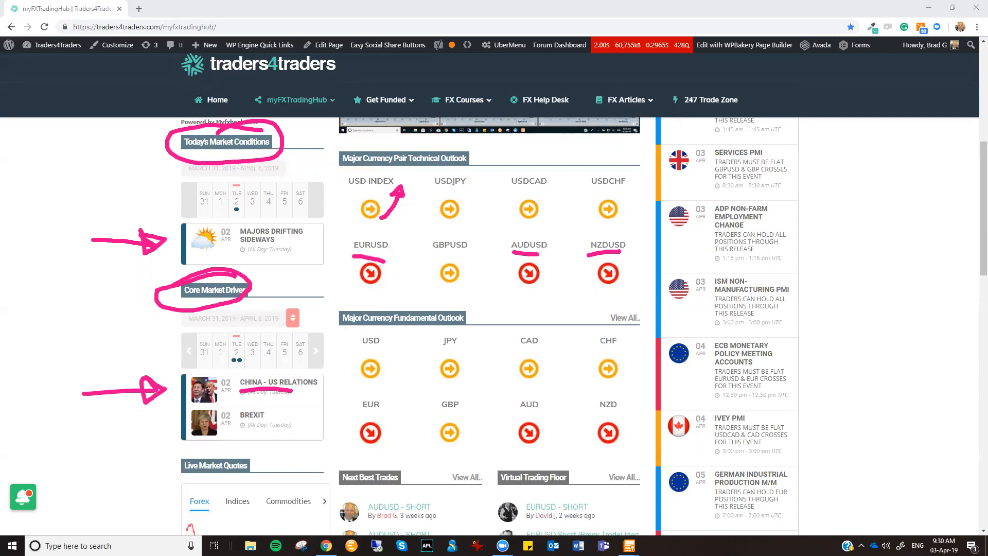
left_click_drag(341, 403, 378, 391)
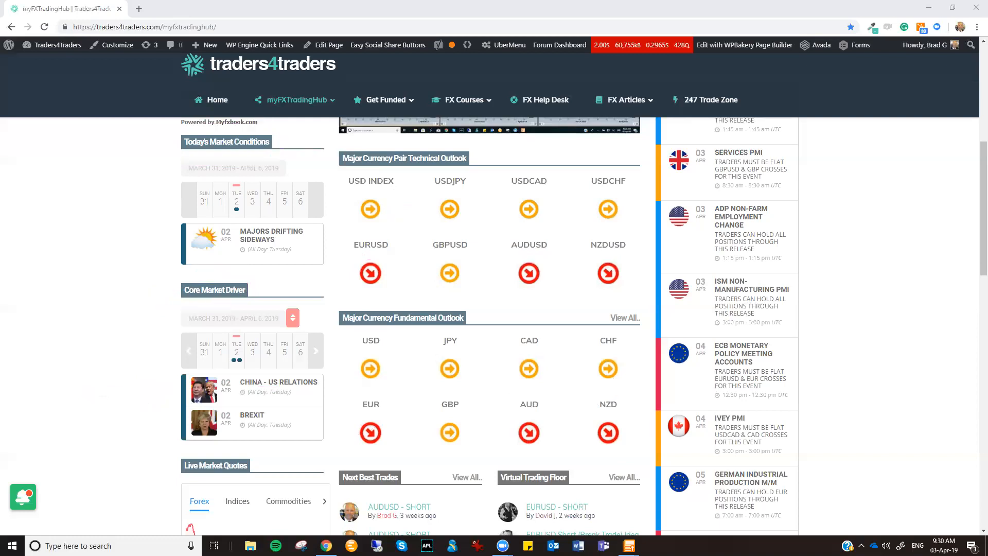
mouse_move(572, 222)
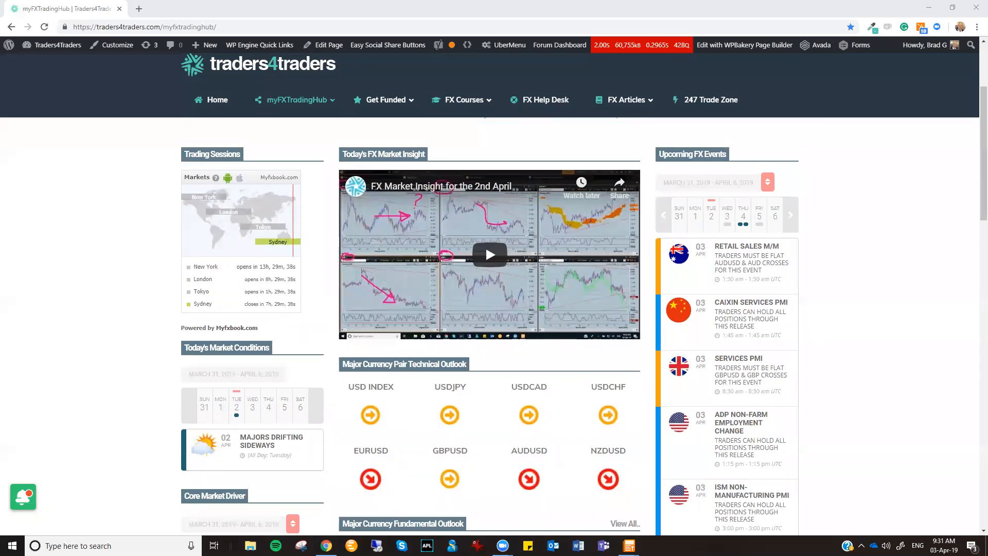
mouse_move(902, 276)
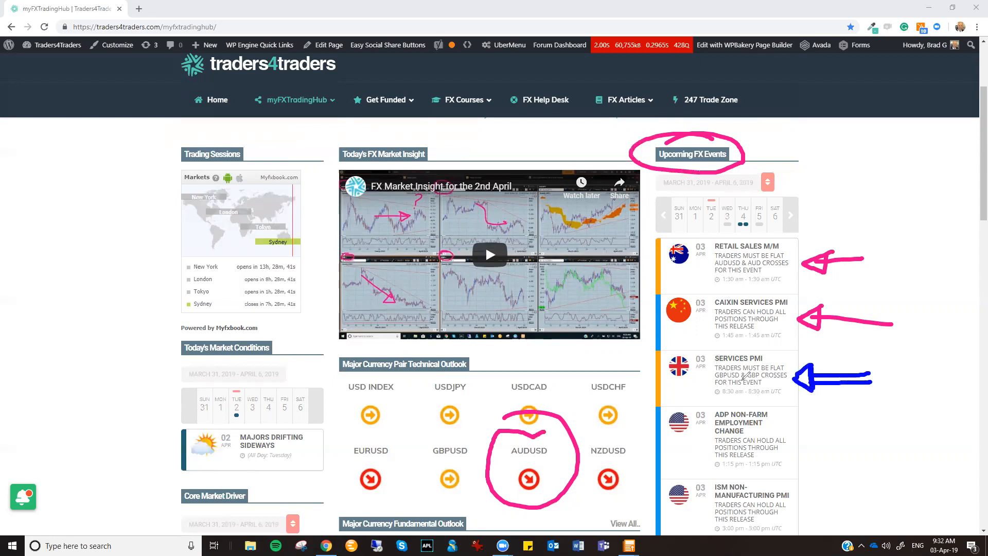
Cross out the Services PMI event and underline the boxed US events row.
left_click_drag(724, 362, 756, 381)
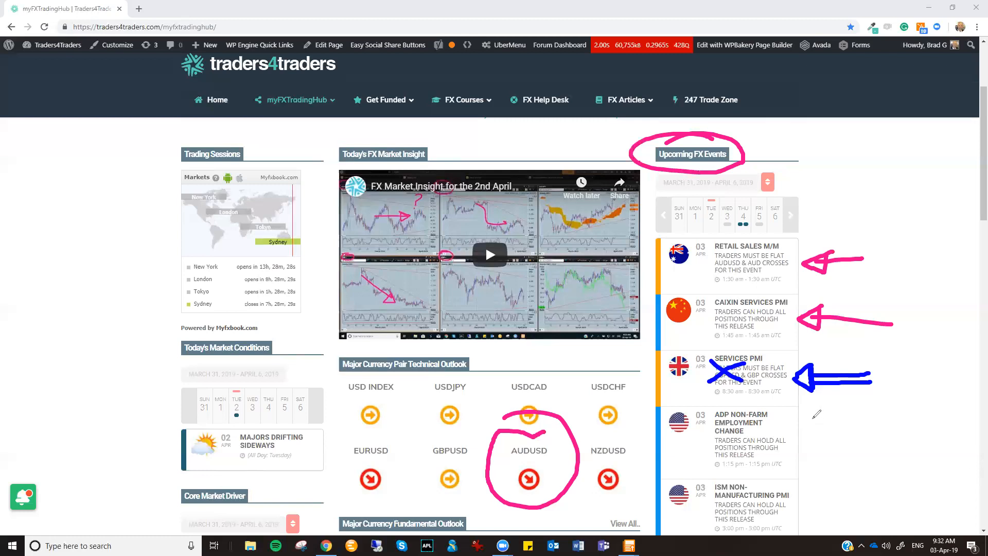
left_click_drag(646, 403, 819, 404)
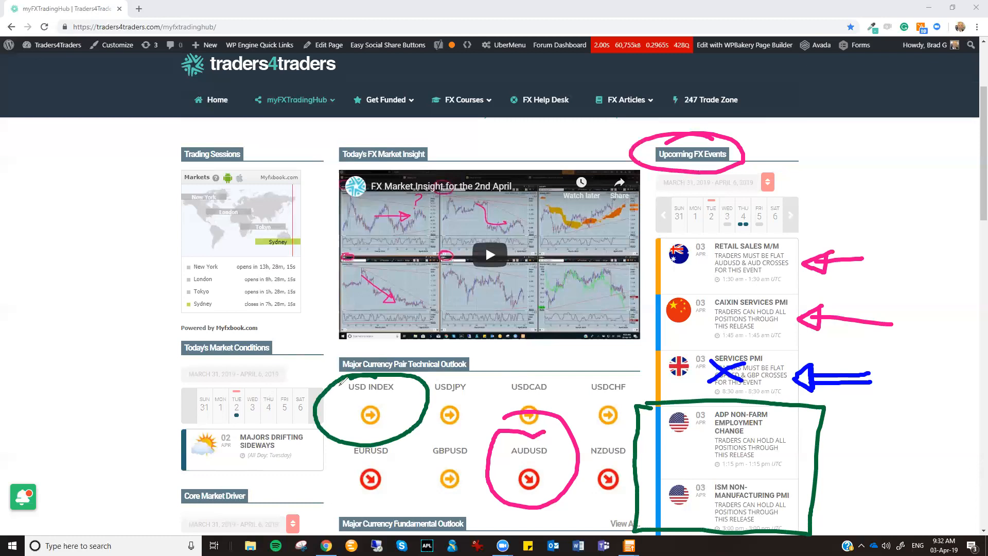
mouse_move(863, 394)
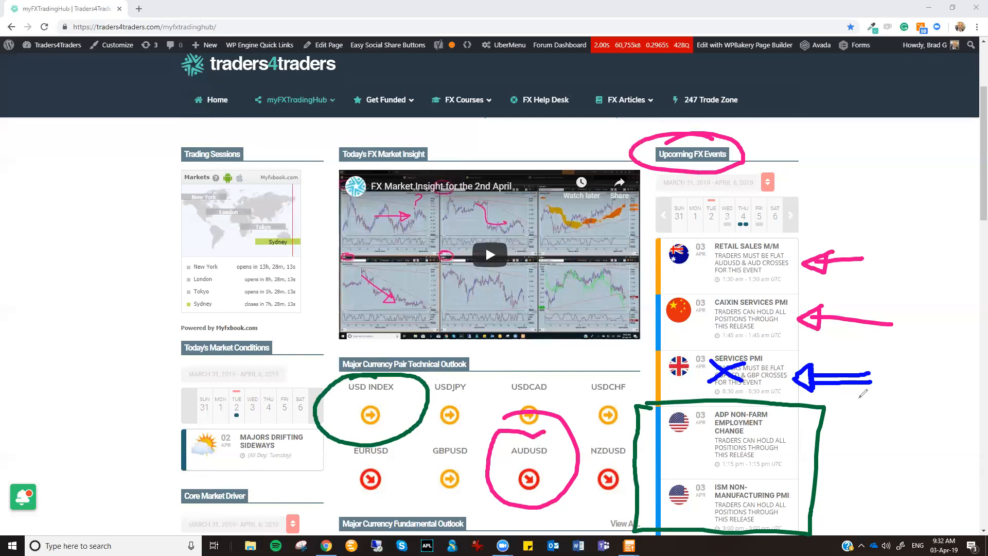
mouse_move(860, 427)
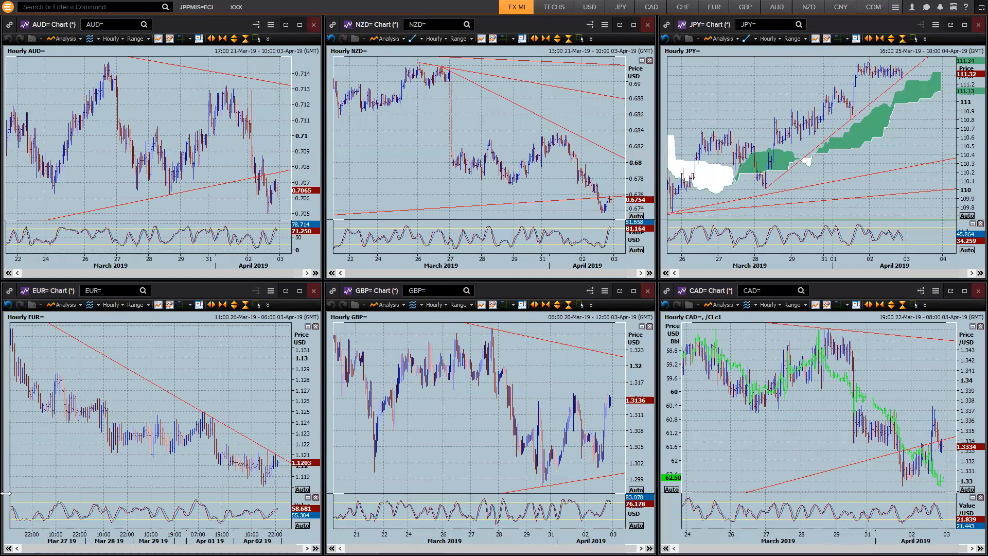
Draw a pink arrow along the EUR downtrend and circle the latest EUR candles.
left_click_drag(88, 365, 186, 442)
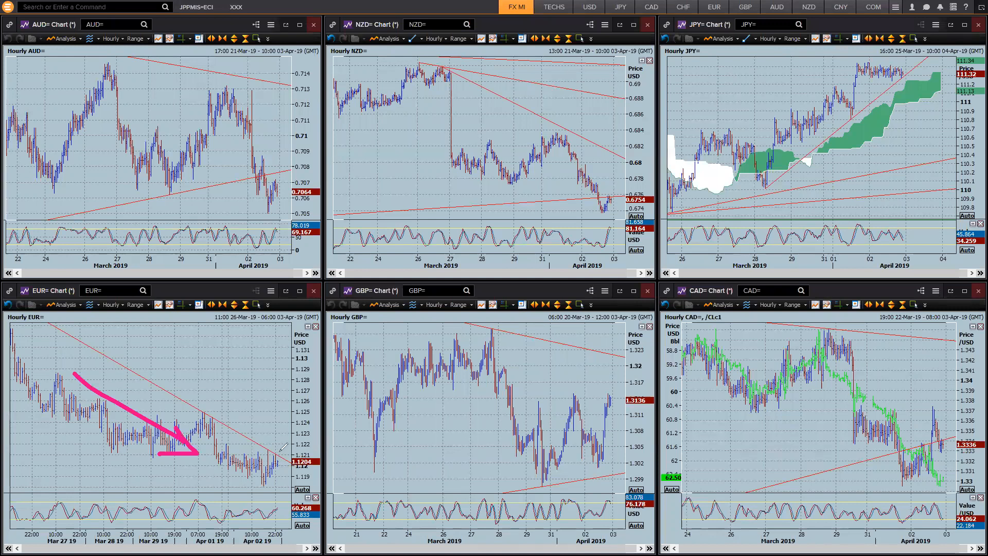
left_click_drag(237, 438, 280, 470)
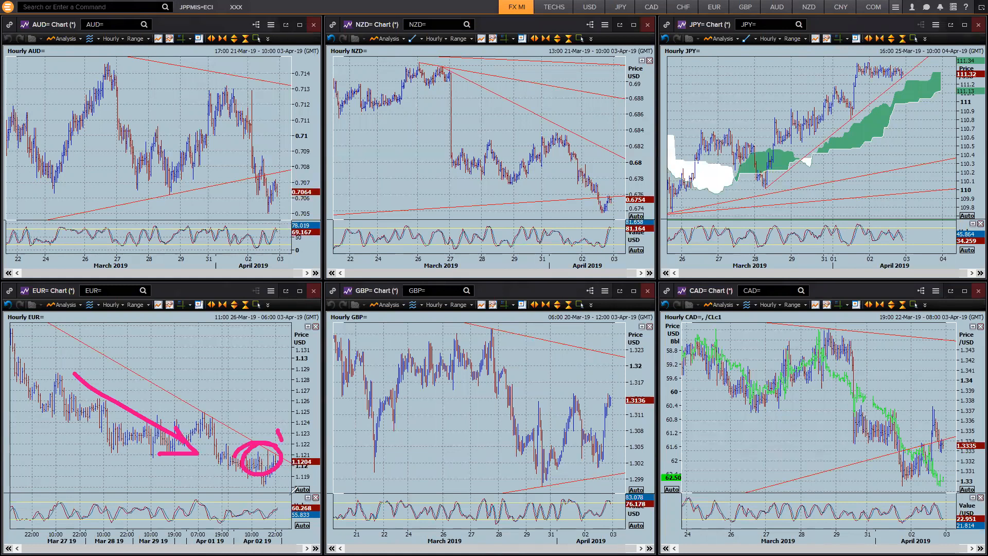
left_click_drag(271, 441, 274, 499)
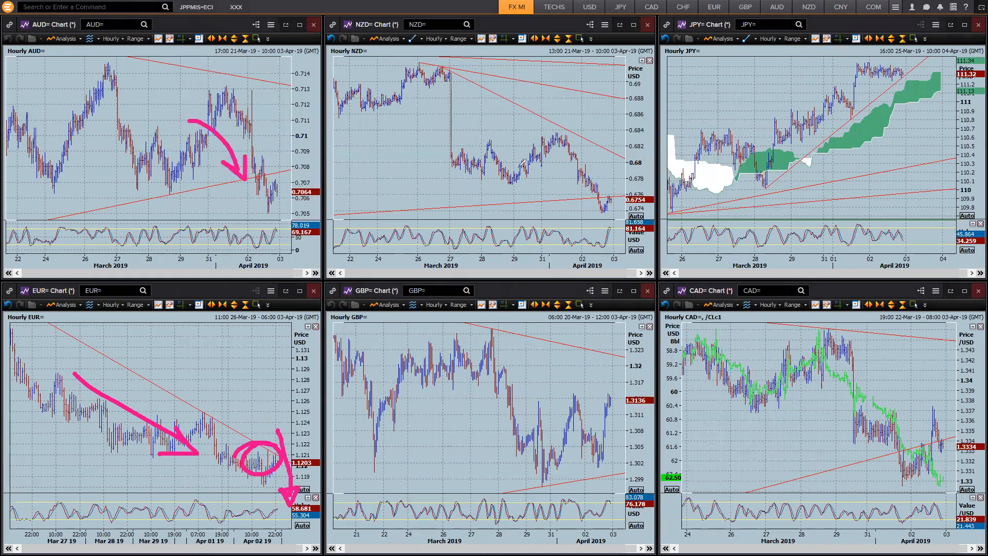
Add a curved pink downside arrow over the AUD chart's sharp drop.
left_click_drag(454, 155, 554, 145)
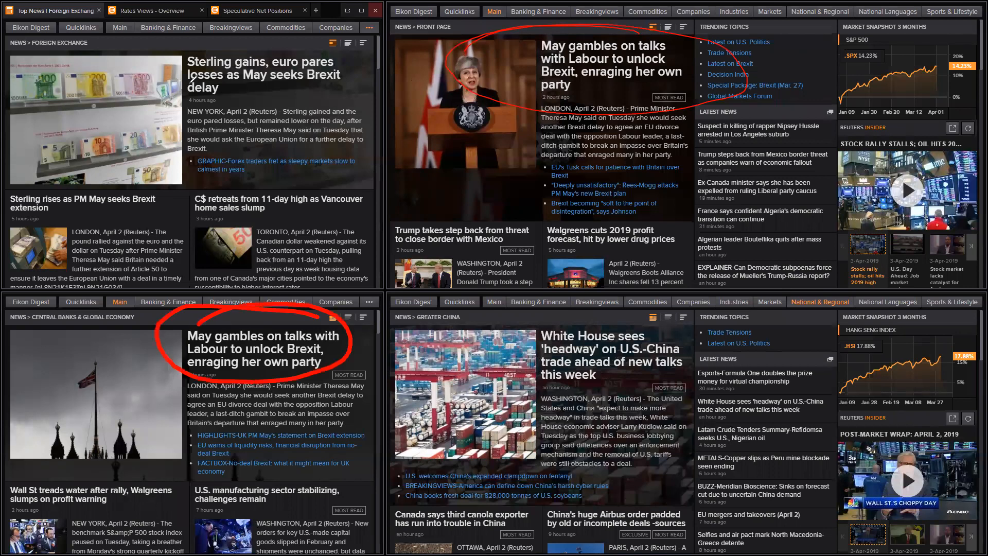
Circle the May Brexit talks headline in red on the news page.
left_click_drag(75, 79, 176, 69)
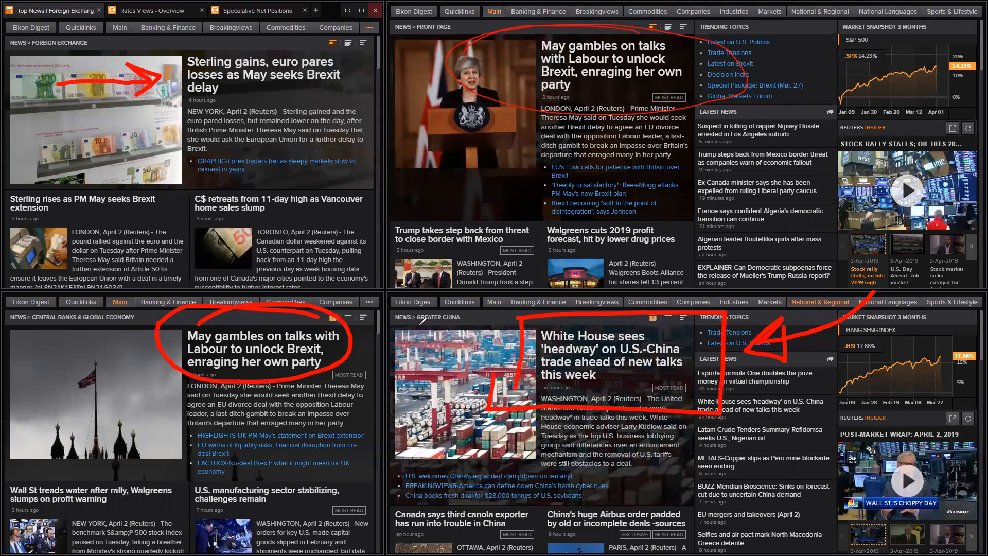
mouse_move(177, 443)
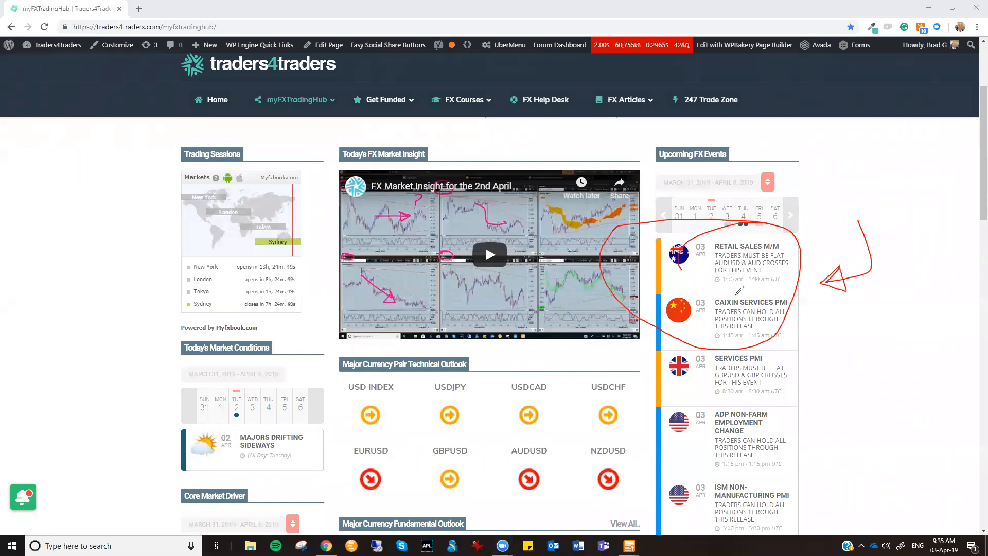
mouse_move(816, 407)
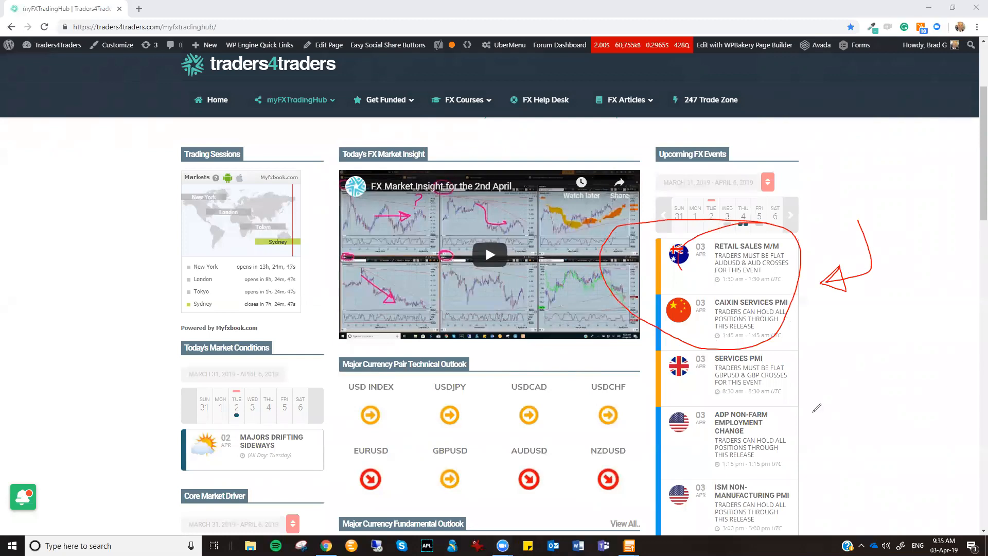